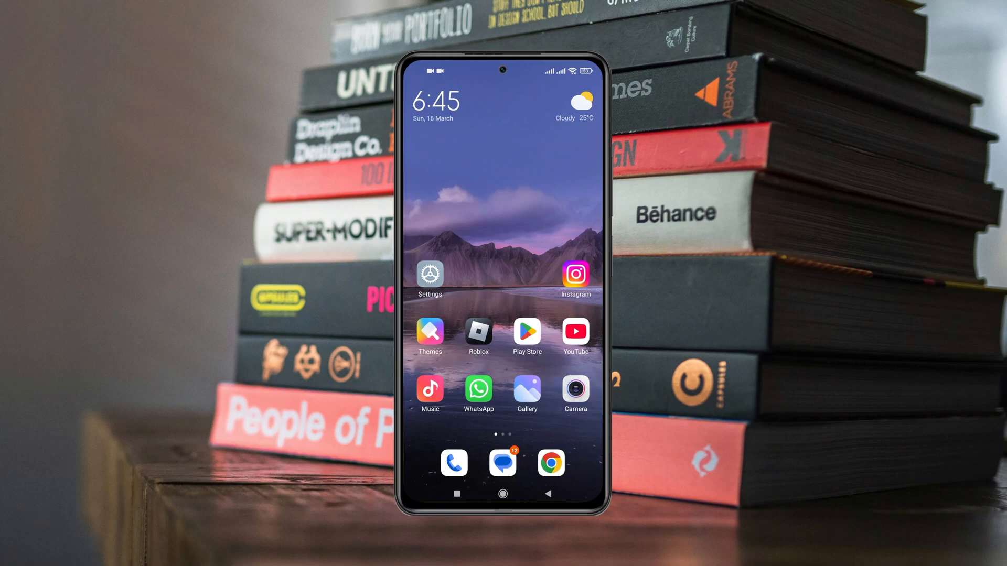
Launch Instagram and get into the Sky Tech Studio chat from the Messages inbox
click(502, 462)
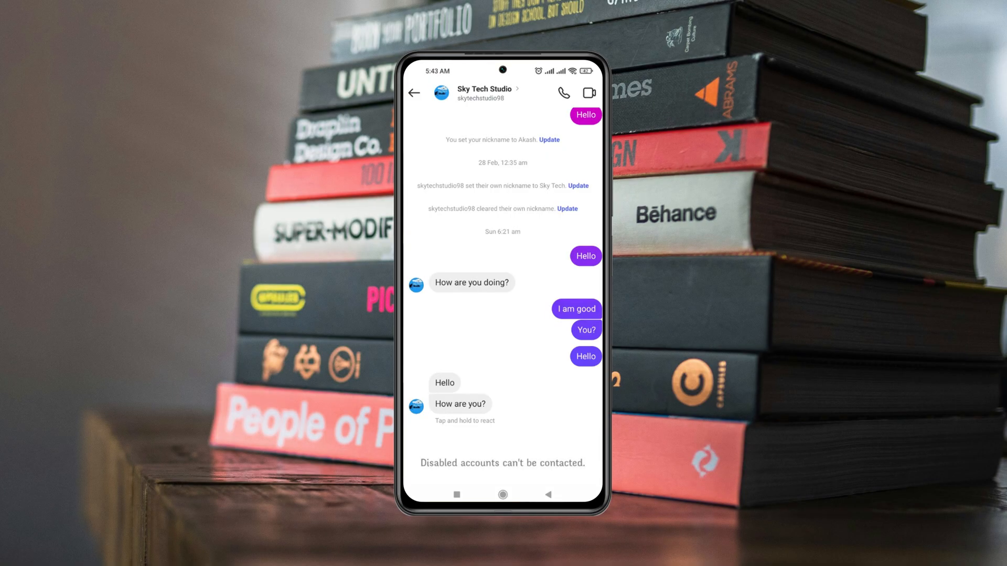
click(502, 494)
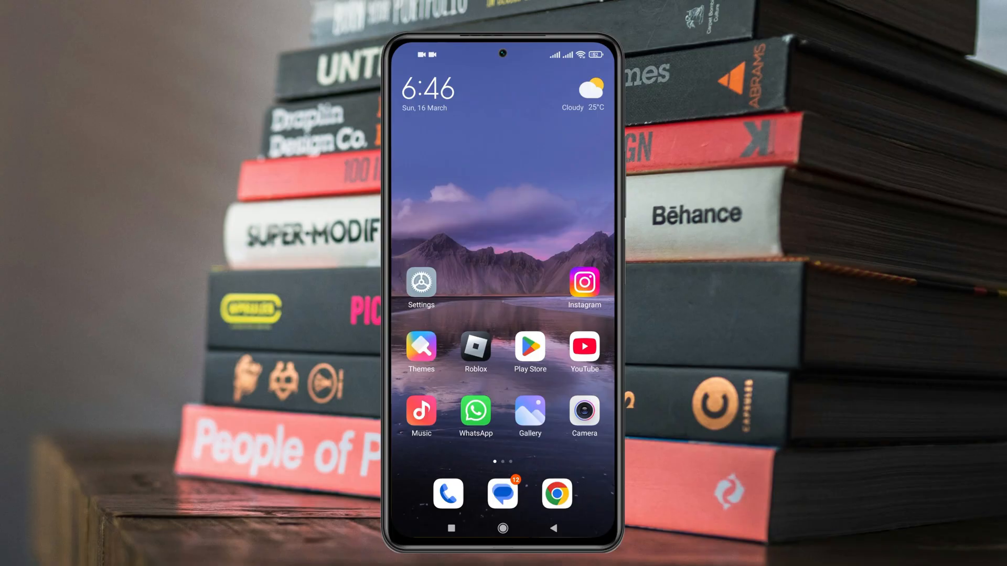
click(583, 284)
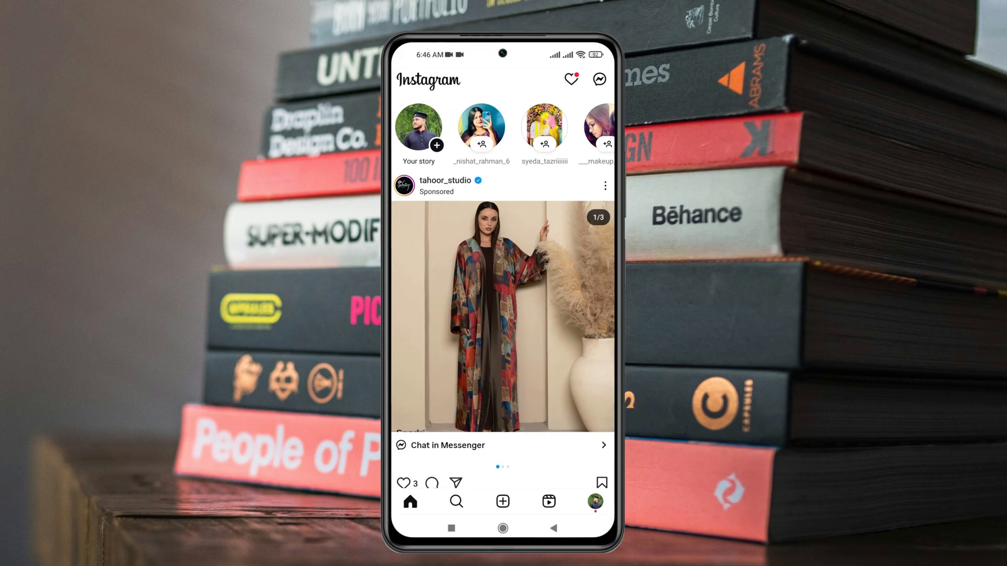
click(570, 78)
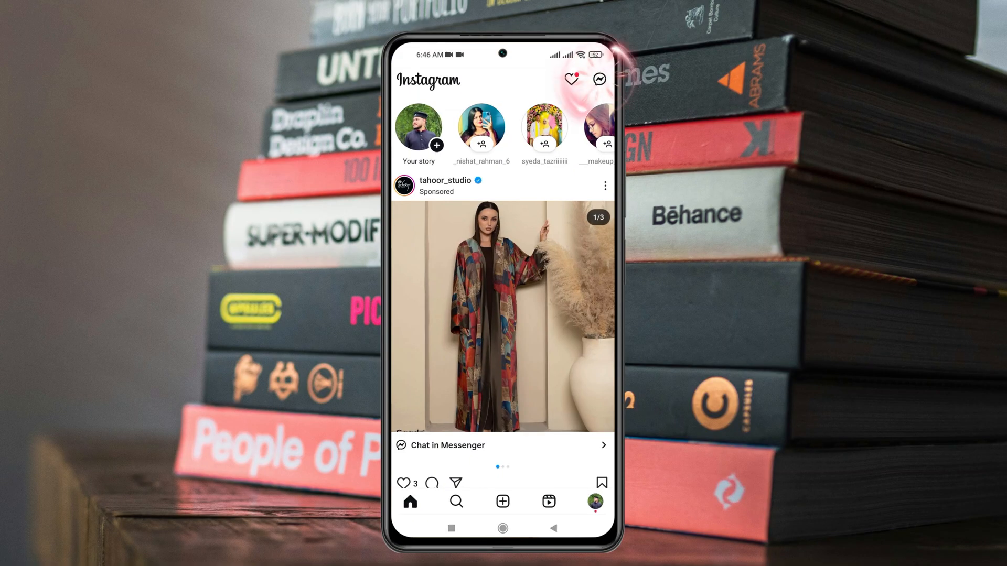
click(599, 78)
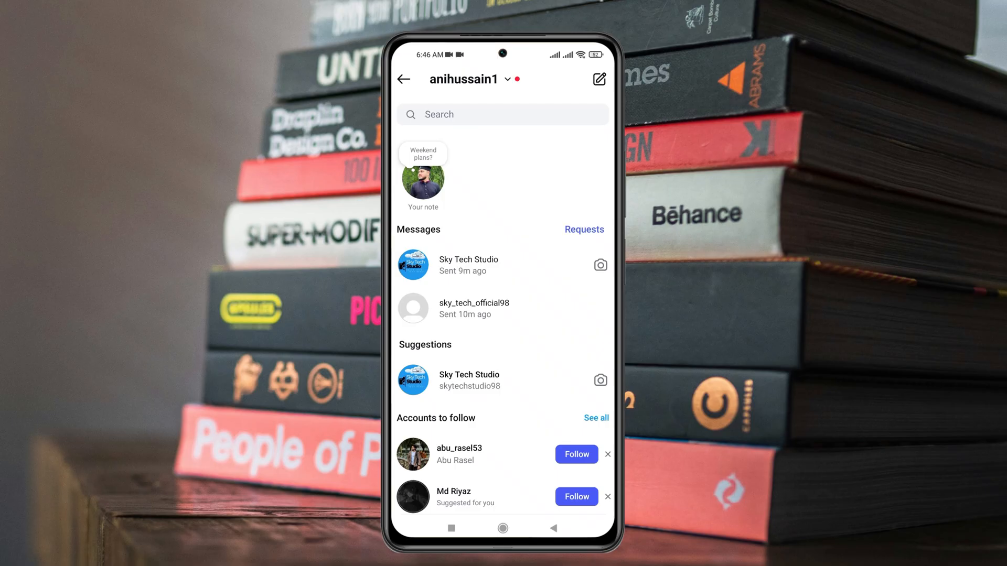
click(468, 265)
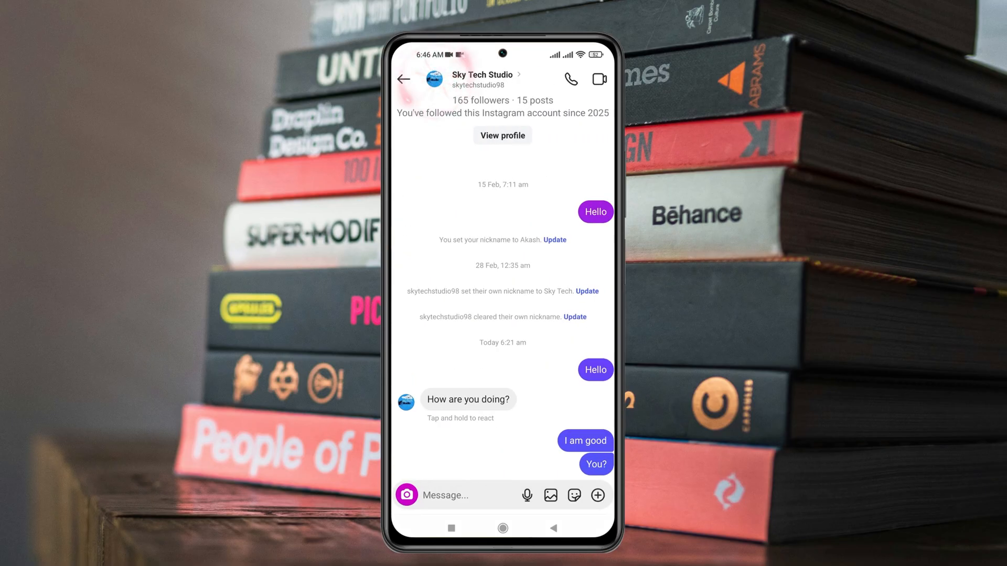
Restrict the Sky Tech Studio account from its chat details Options menu
click(483, 74)
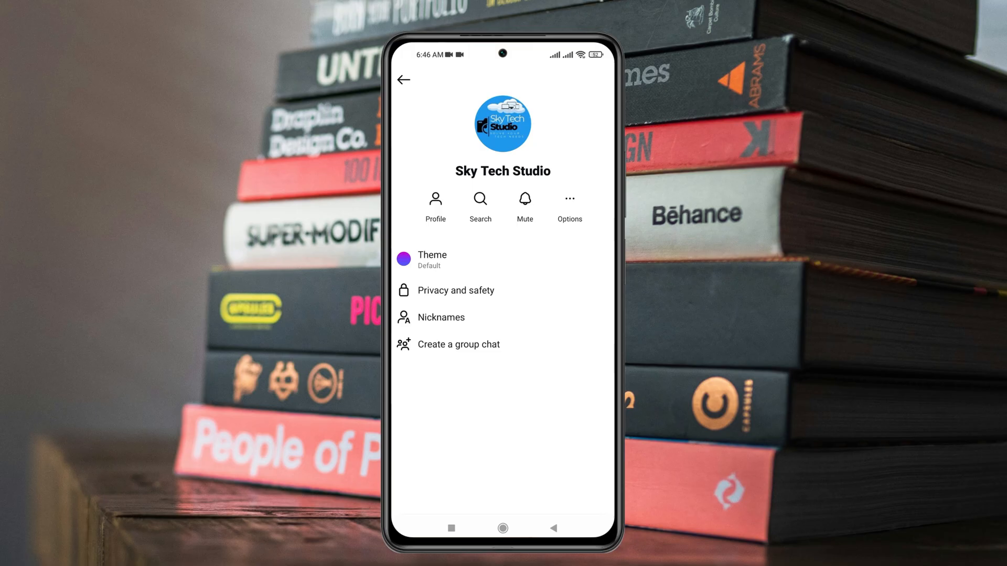
click(568, 198)
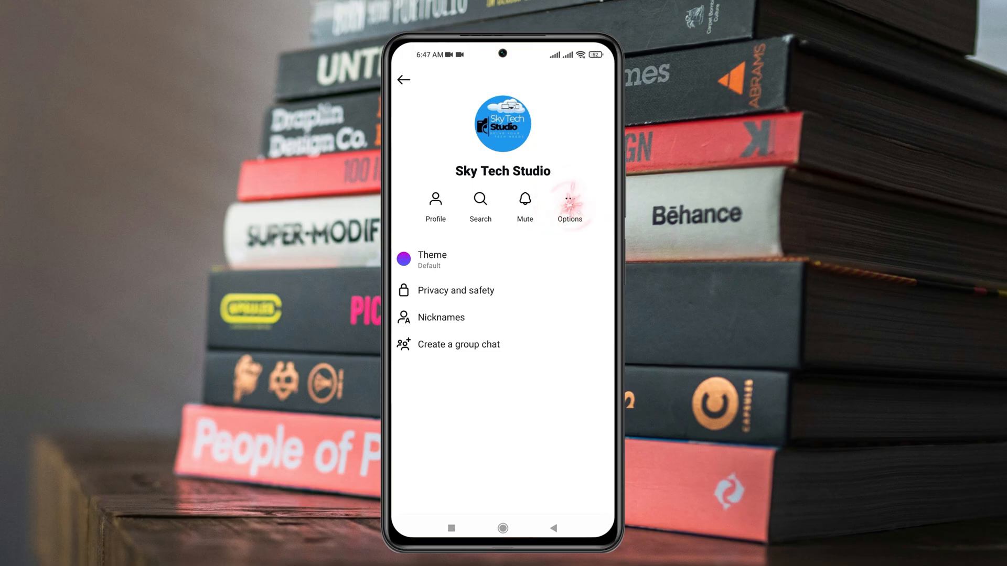
click(569, 202)
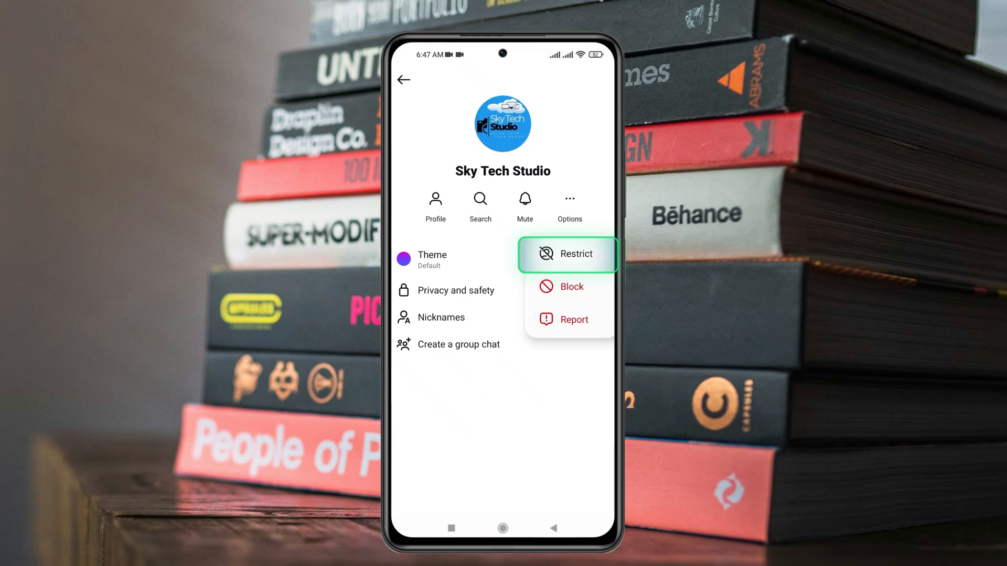
click(576, 254)
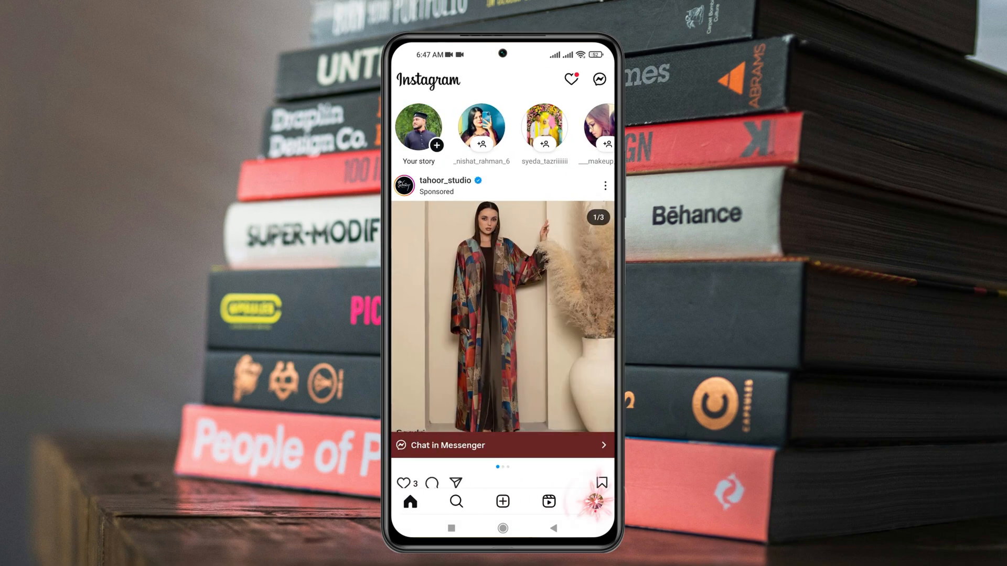
Unrestrict skytechstudio98 from the Restricted accounts list under Settings and activity
click(593, 502)
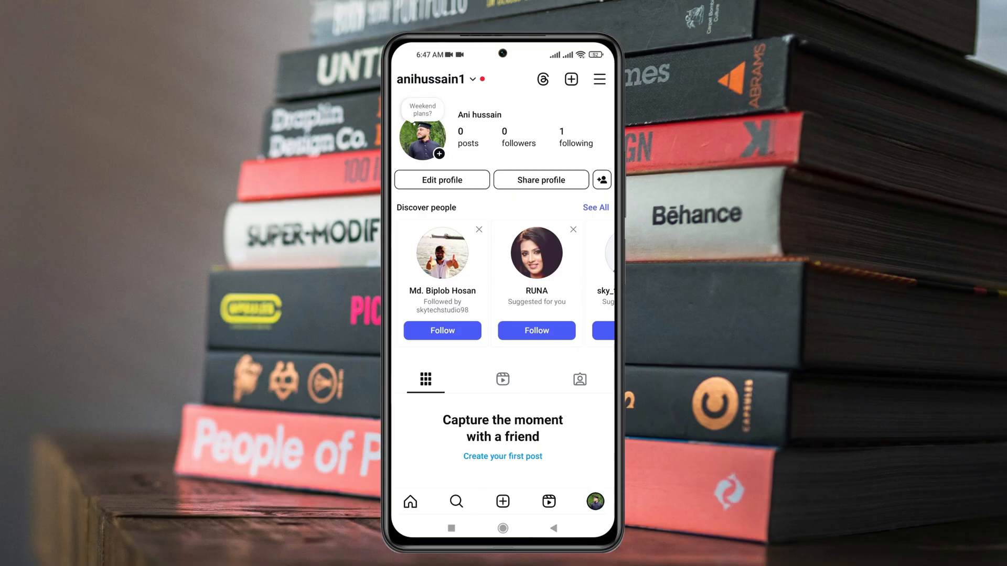
click(599, 79)
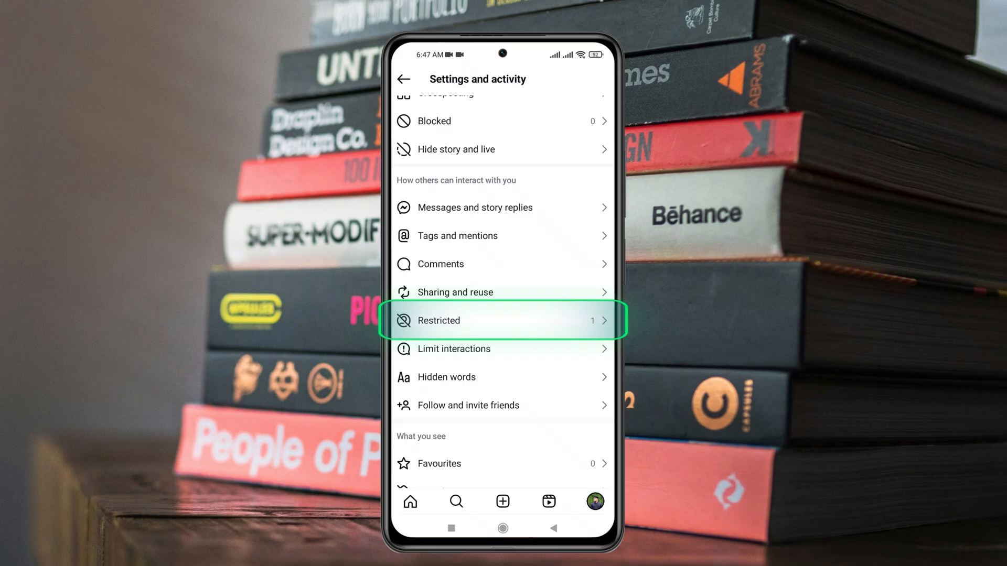
click(503, 321)
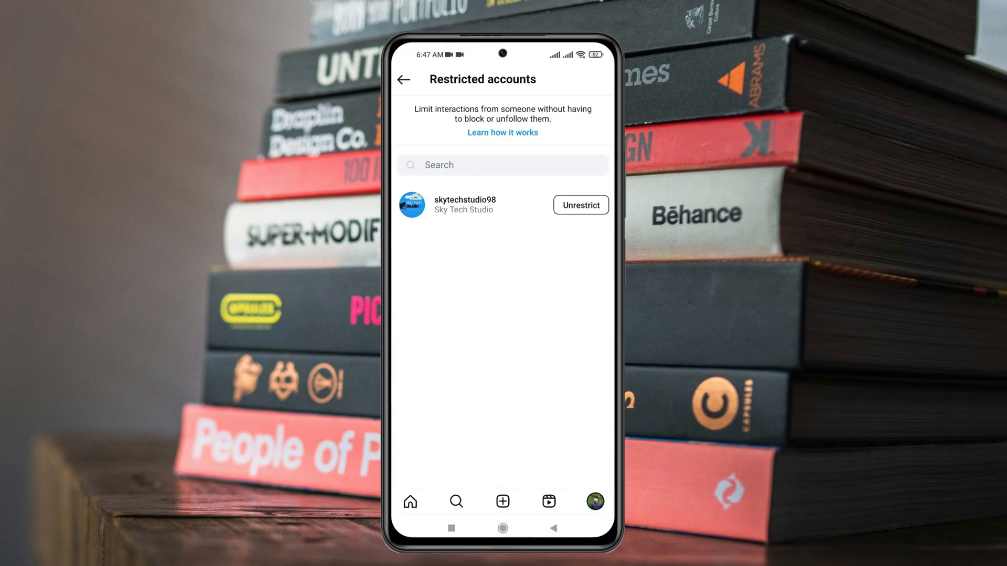
click(580, 205)
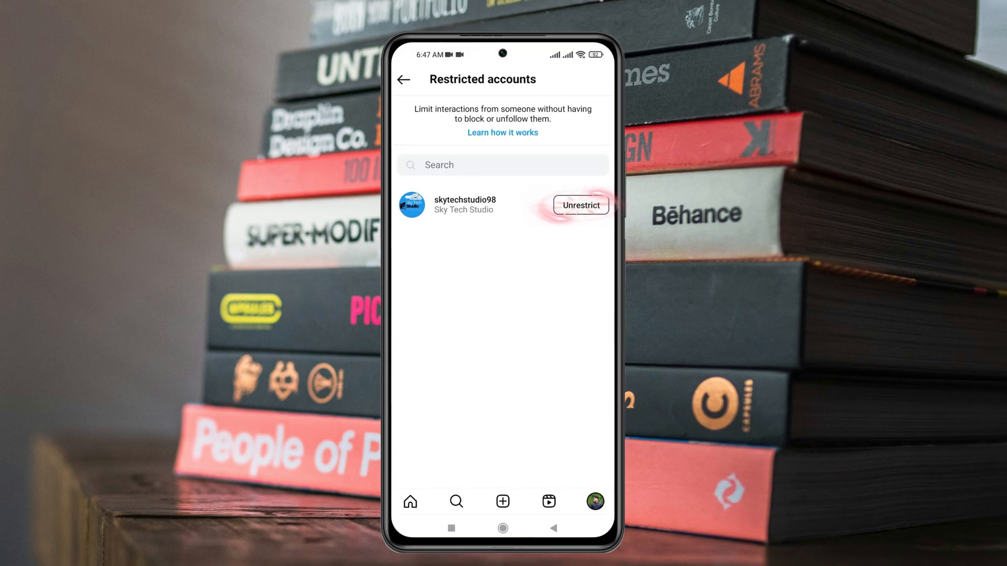
click(579, 204)
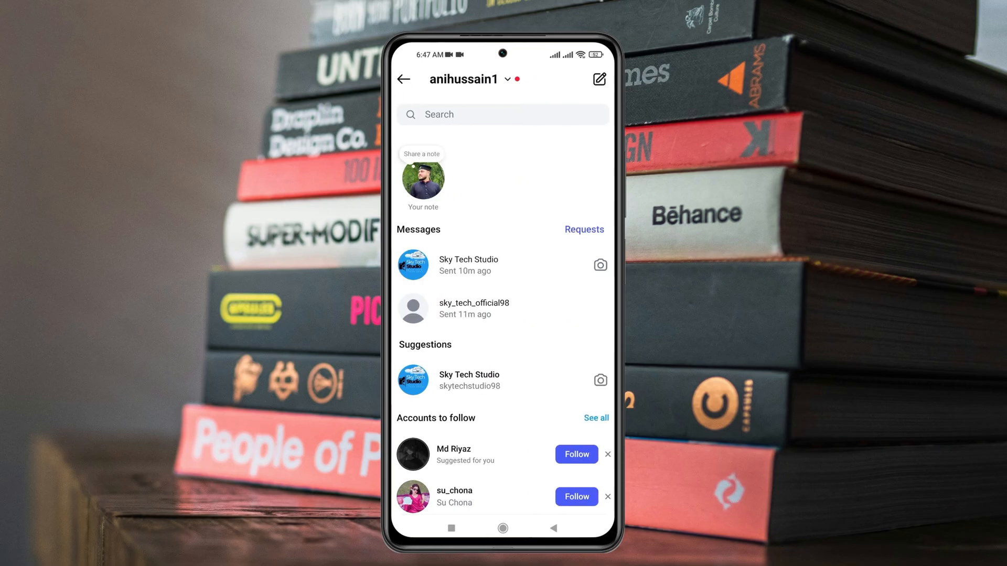
Send 'Hello' to Sky Tech Studio and bring up its chat details
click(468, 264)
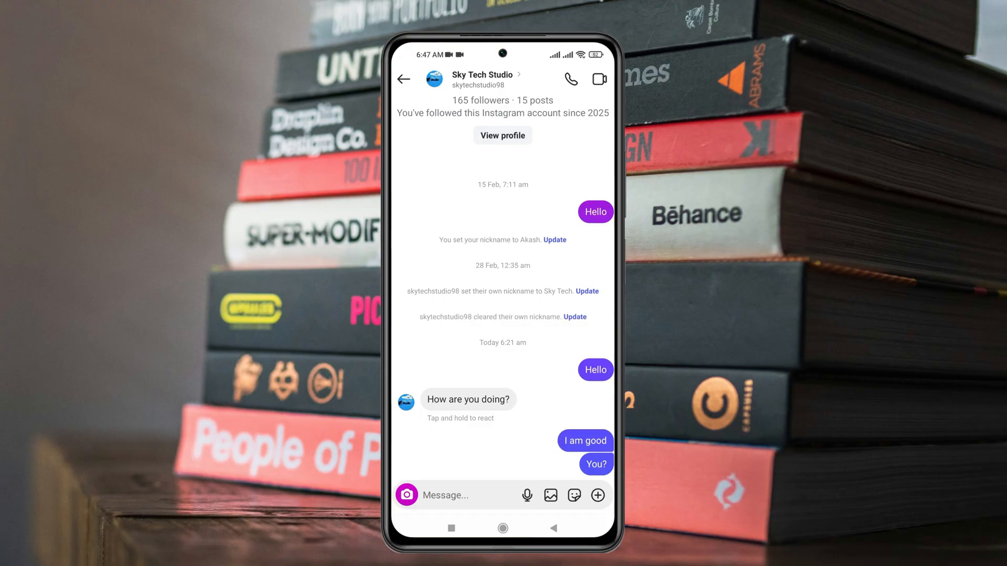
click(450, 495)
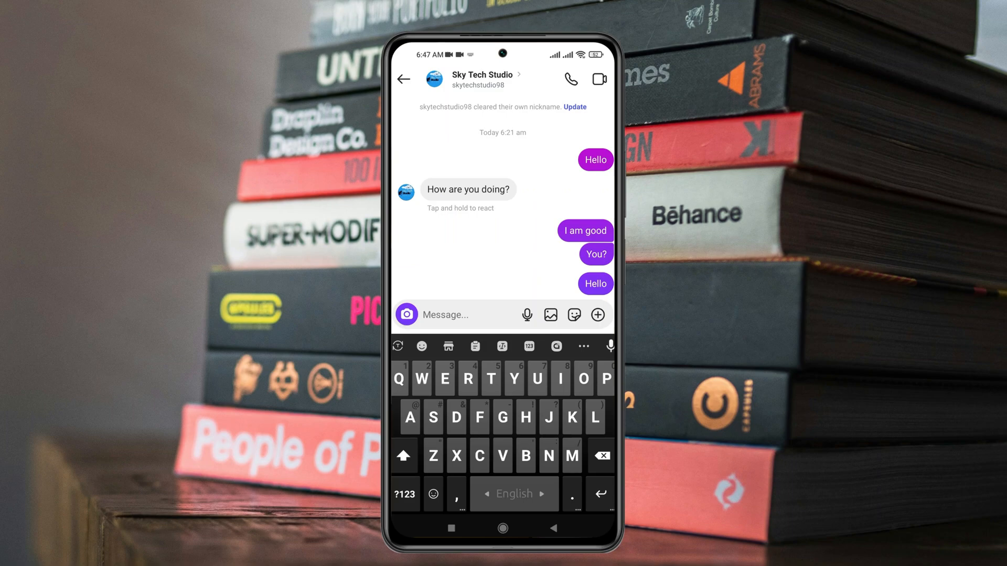
click(483, 75)
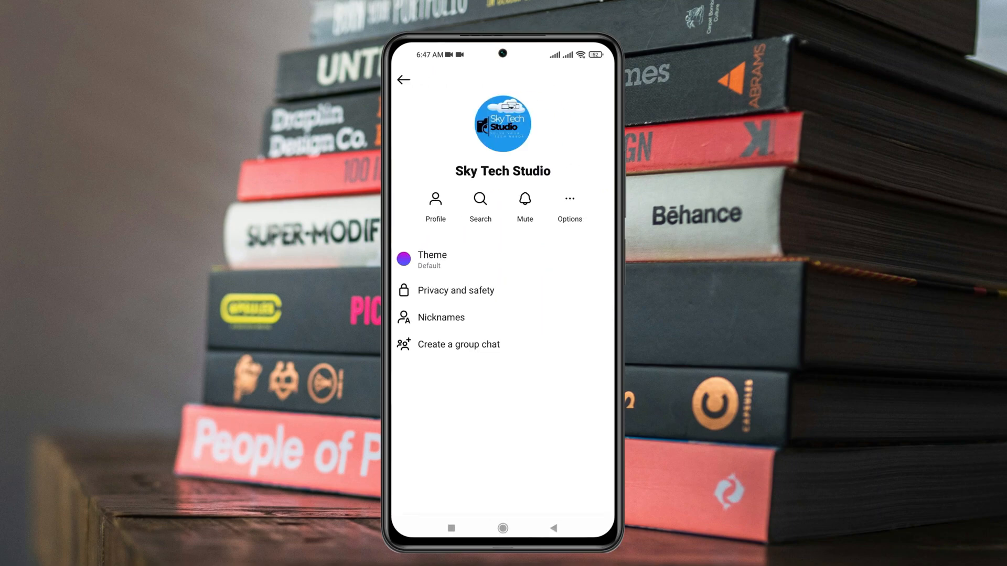
Block the Sky Tech Studio account, confirm it, and start a report on it
click(567, 203)
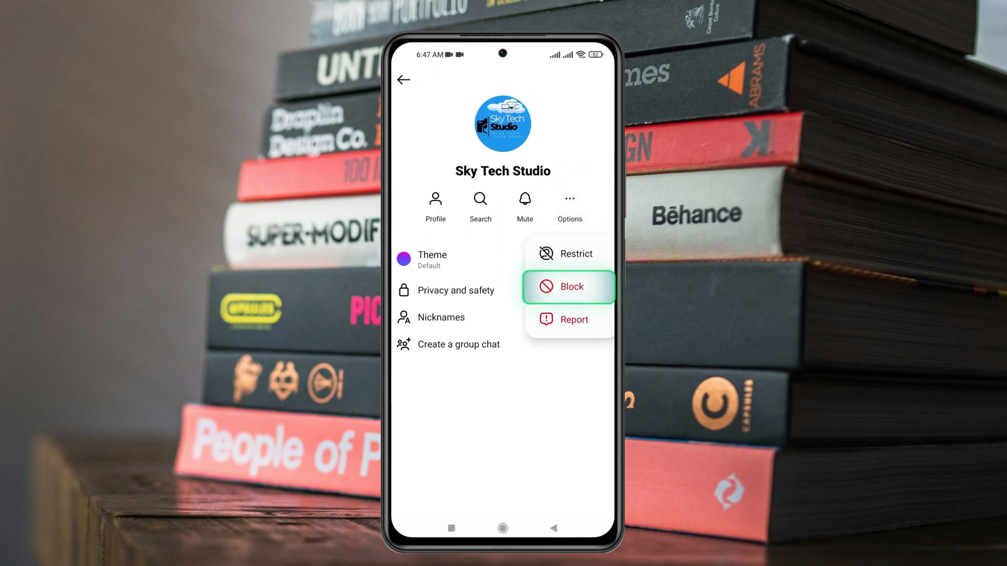
click(568, 287)
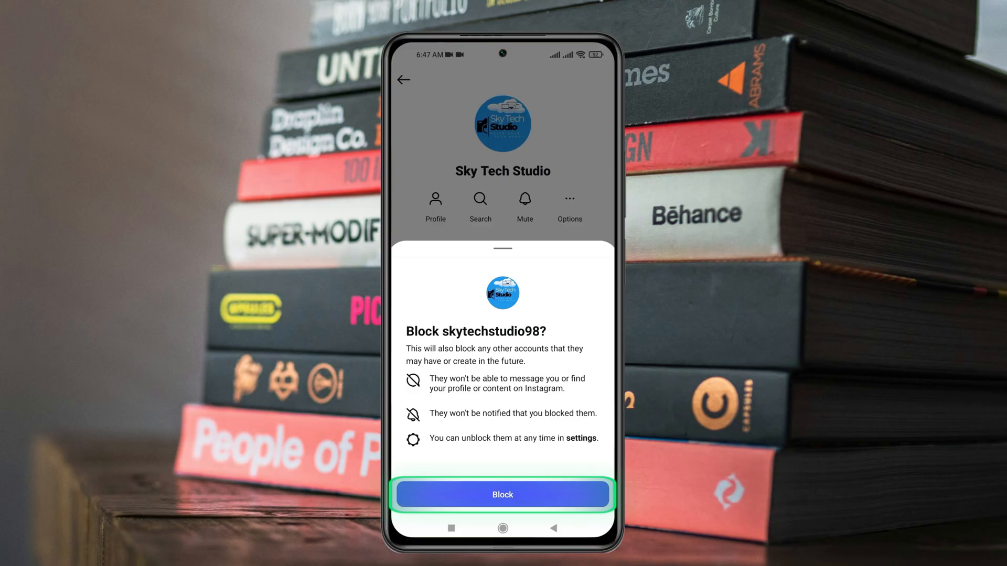
click(502, 494)
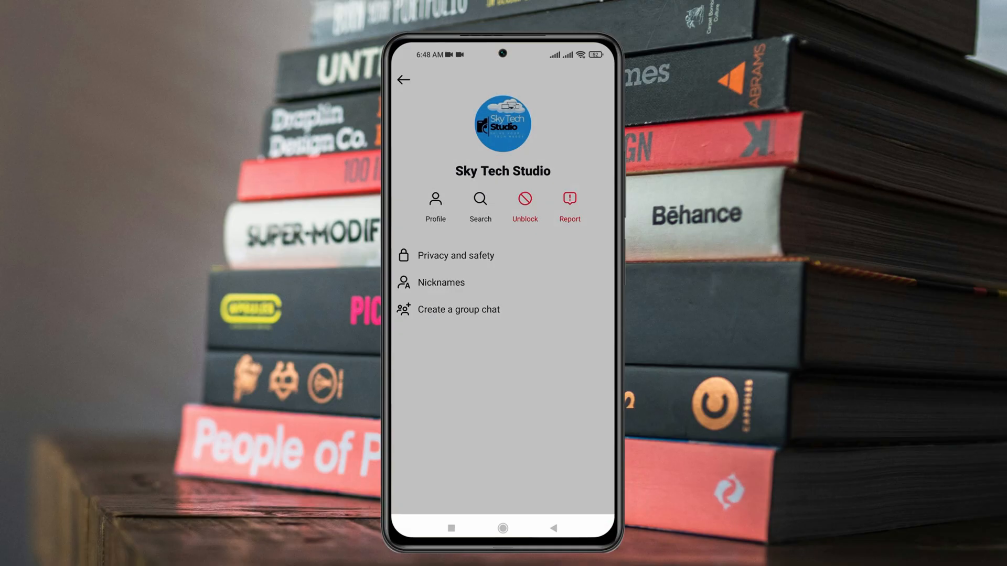
click(568, 203)
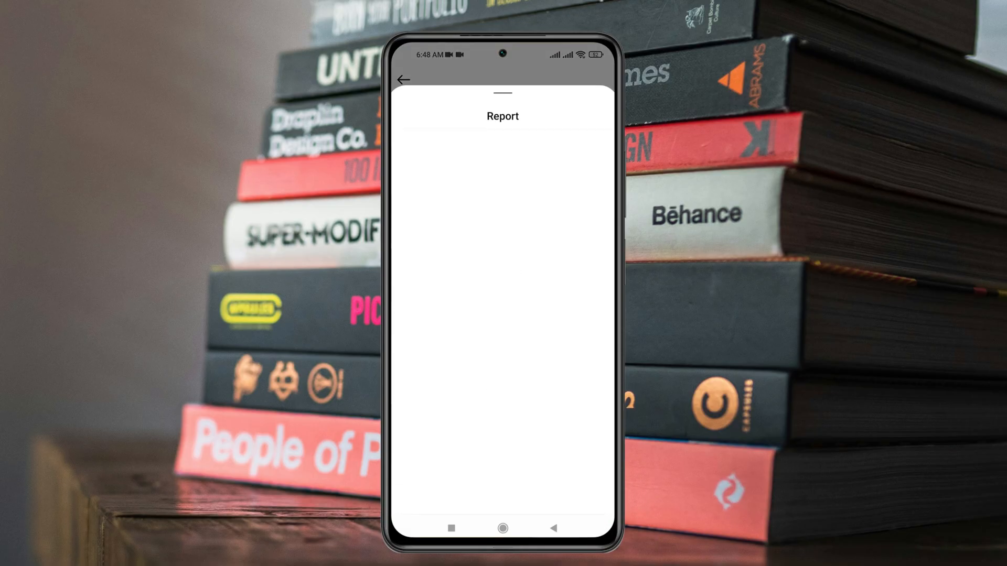
Unblock Sky Tech Studio from the Blocked accounts list in Settings and confirm
click(405, 79)
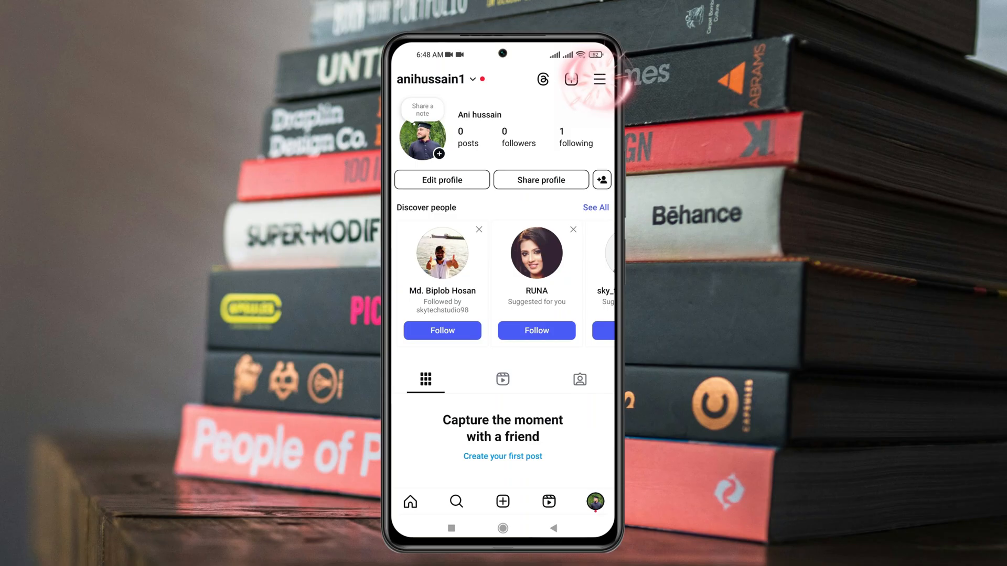
click(598, 79)
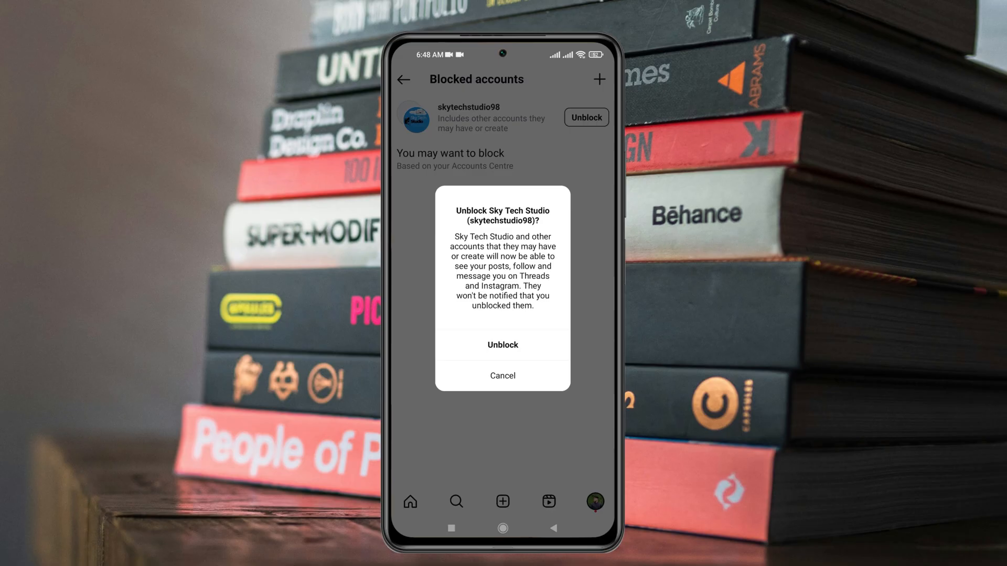
click(502, 345)
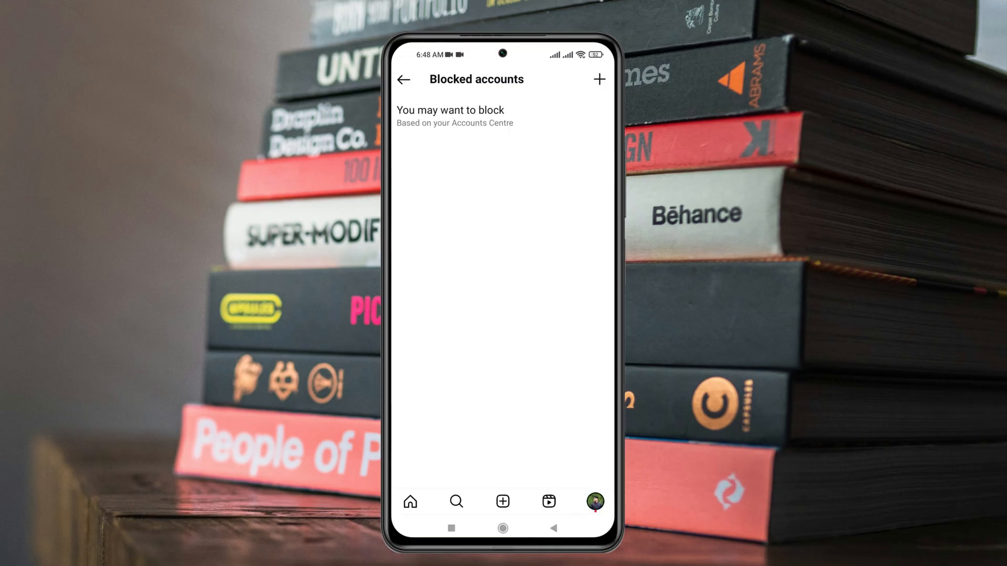
Return via the profile and home feed to the Messages inbox showing the chat again
click(402, 79)
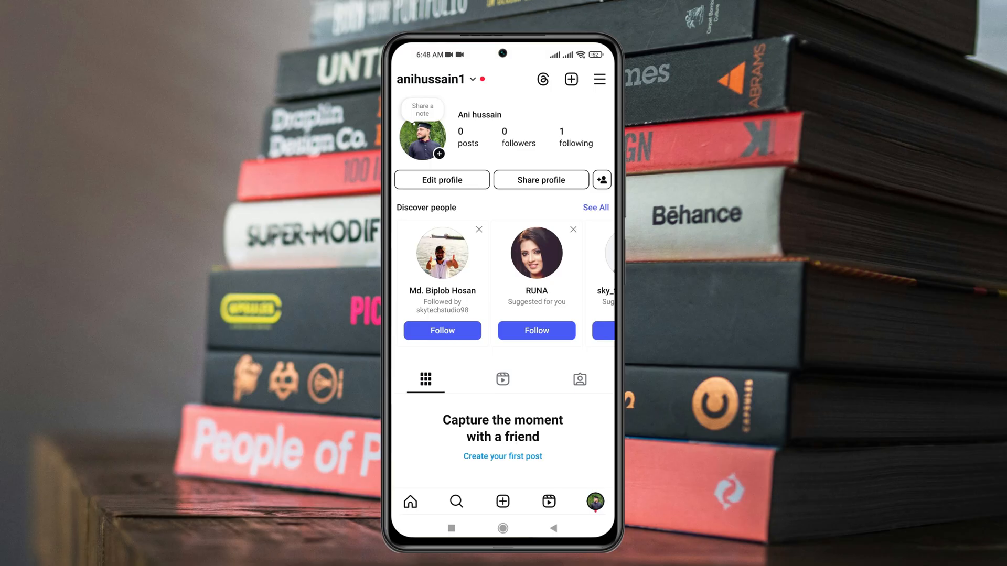
click(410, 501)
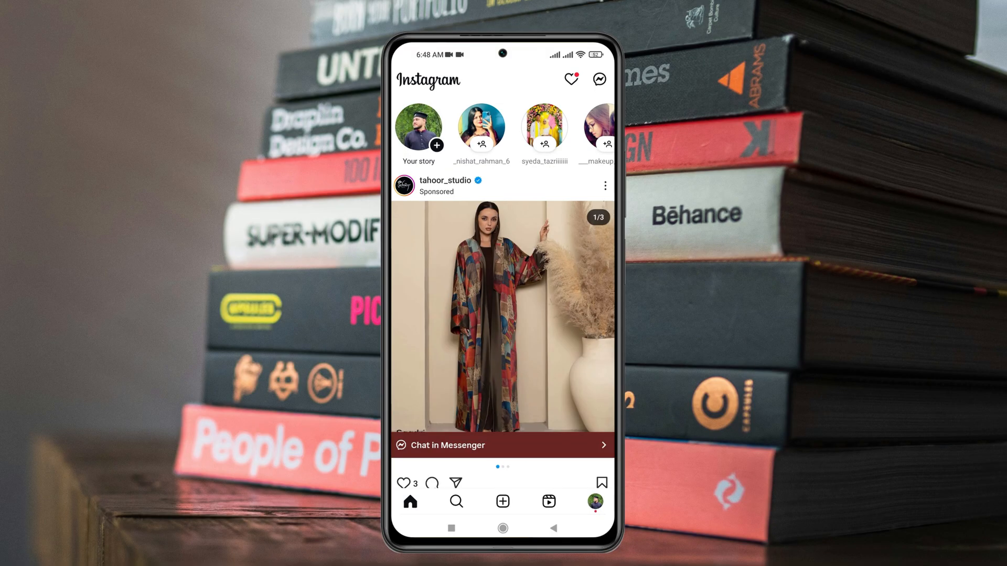
click(598, 78)
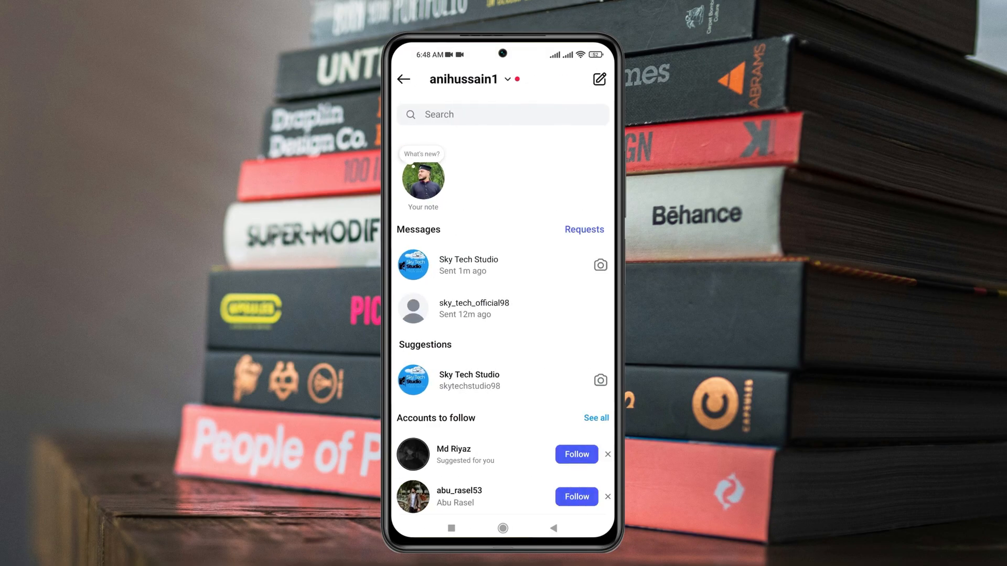